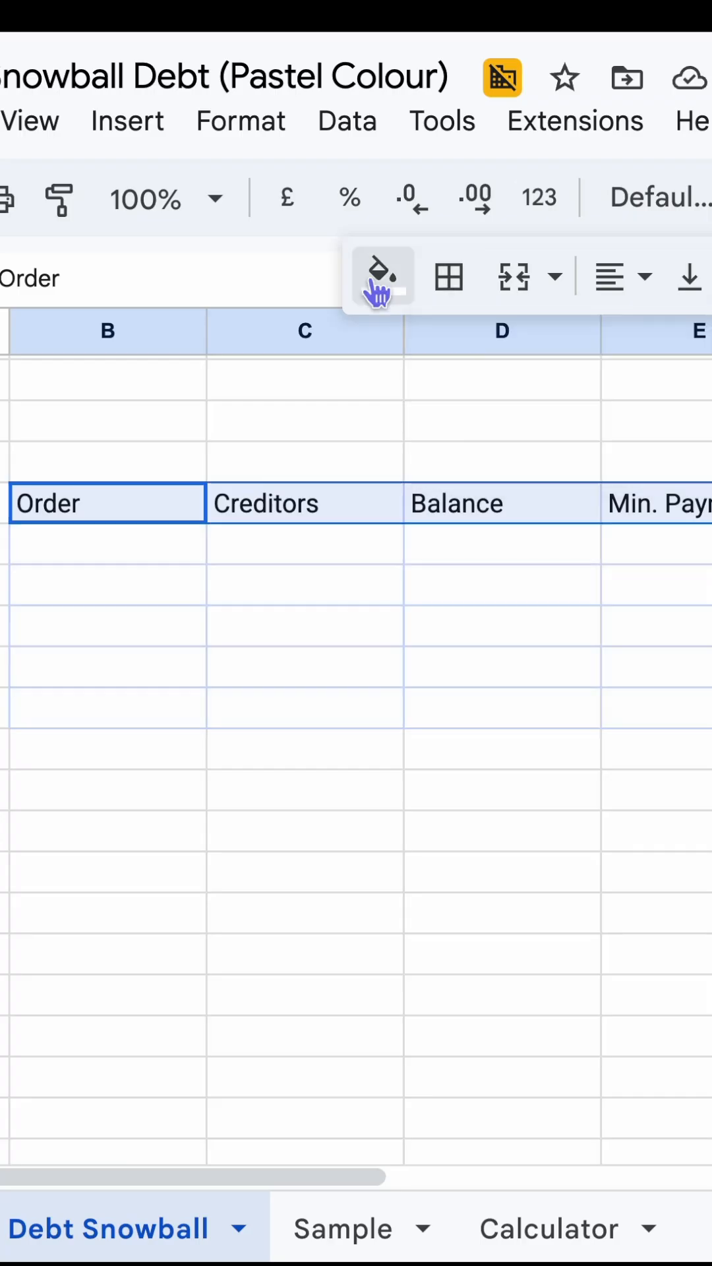
Enter 'Credit' as the first creditor and shade the table rows pale cream.
click(304, 562)
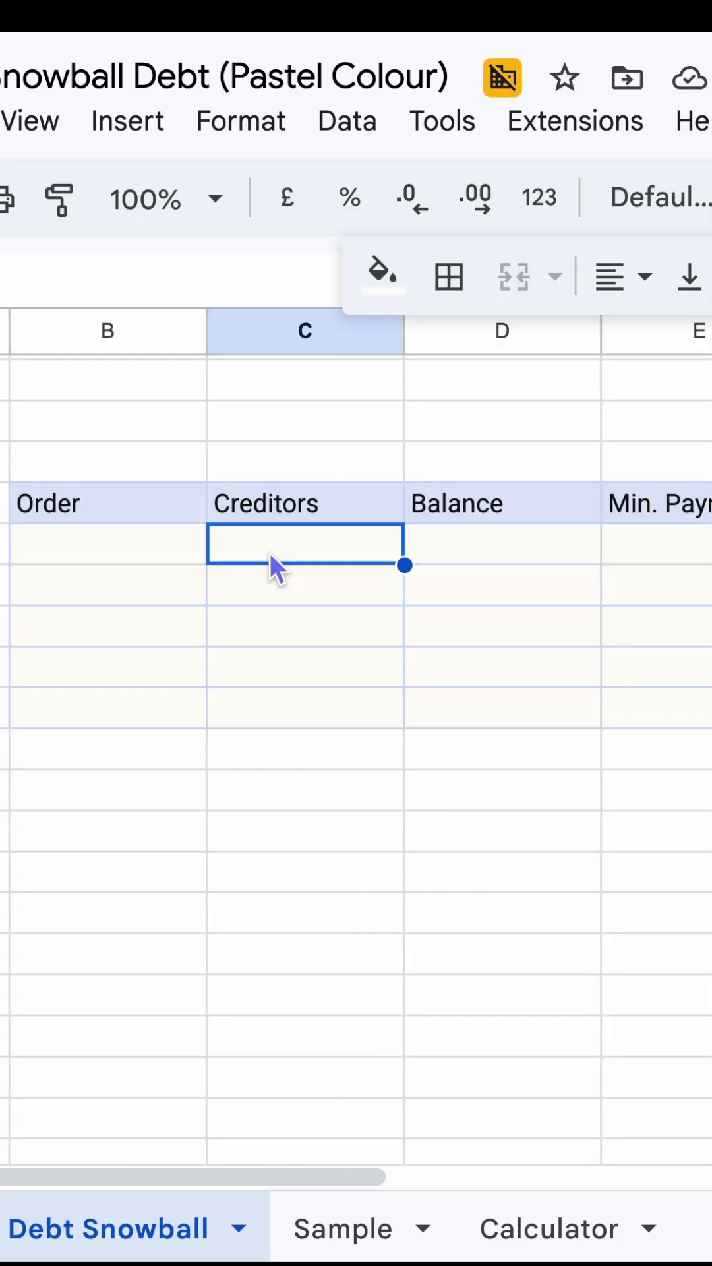
text(Credit Card **1234)
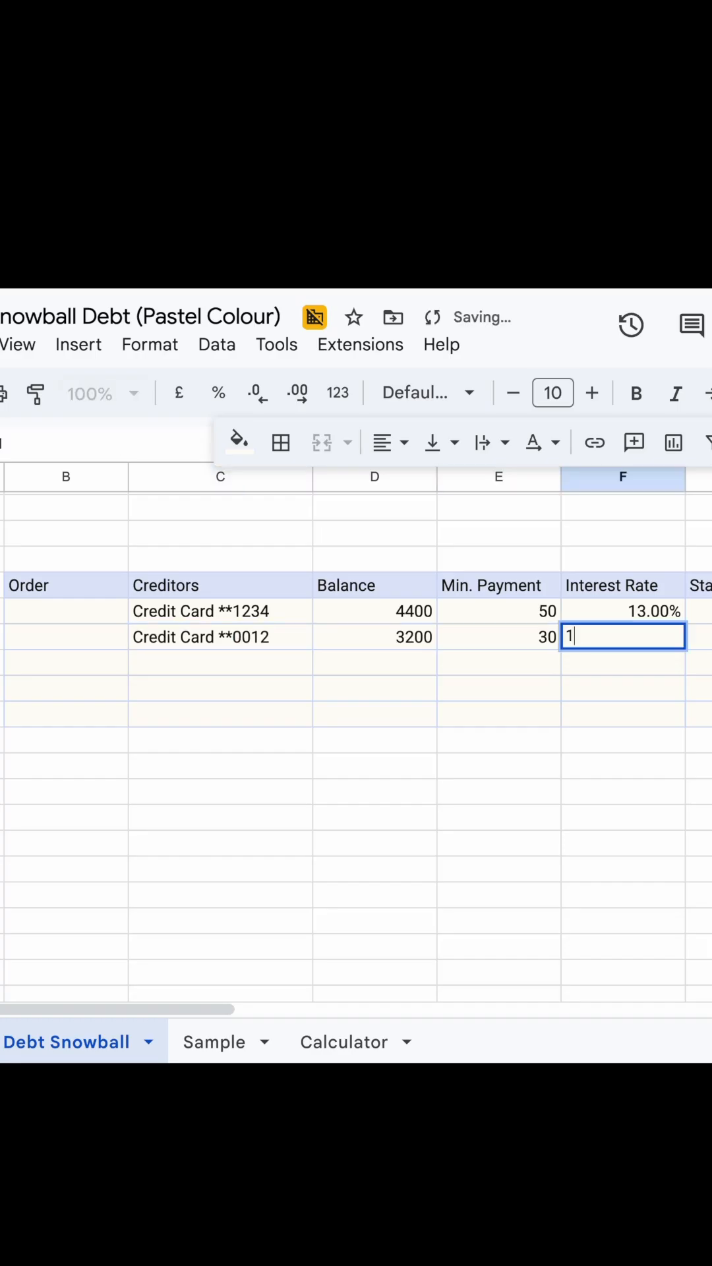
click(219, 393)
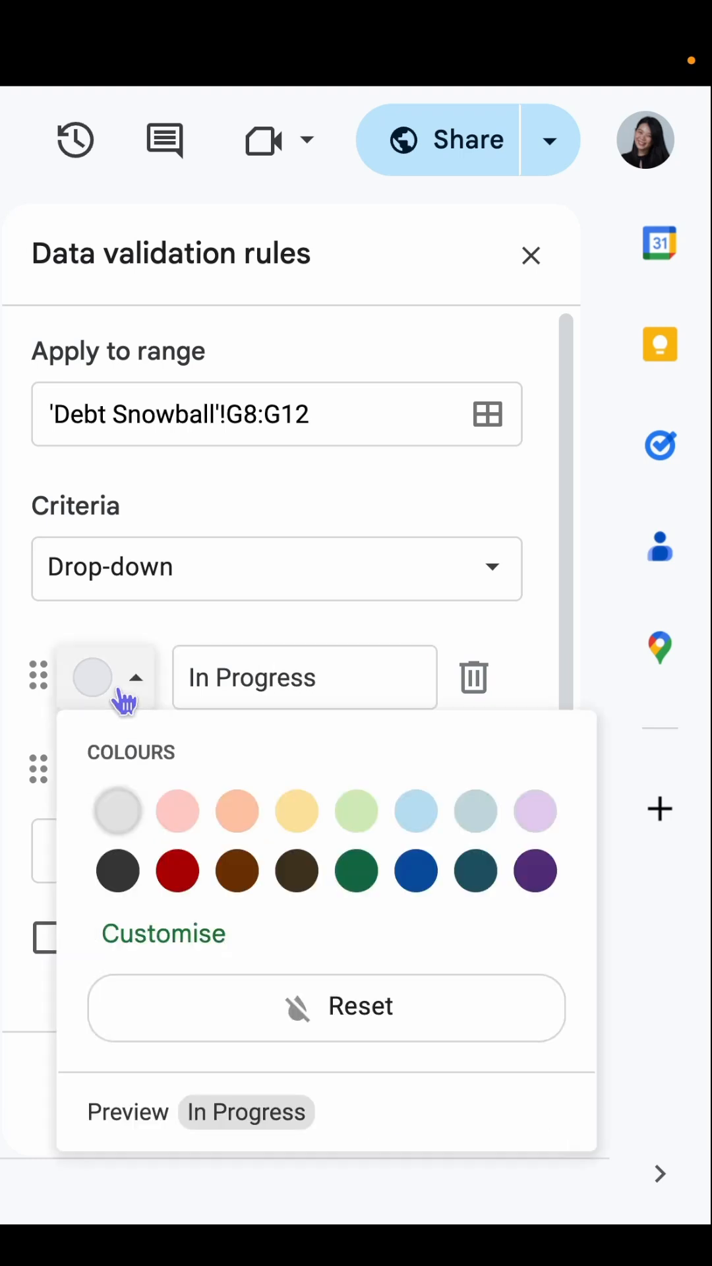
Give In Progress a pale peach chip and Paid Off a pale green #f1fadd chip.
click(177, 870)
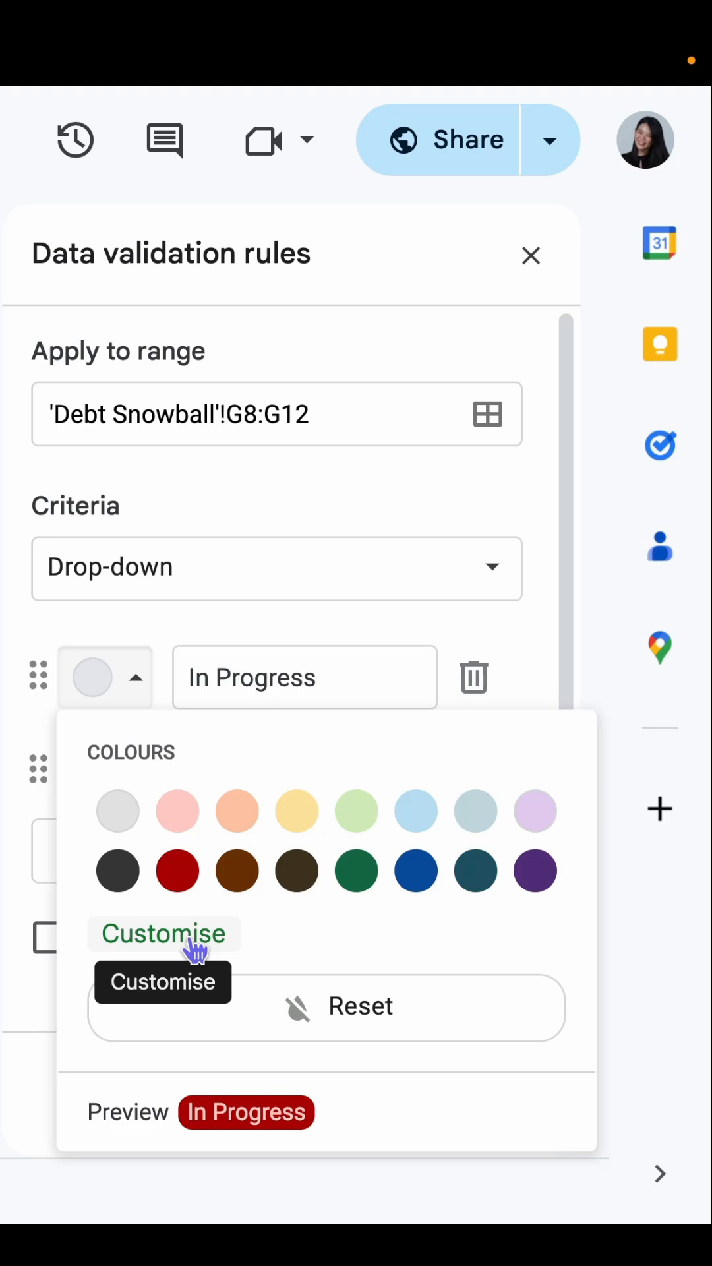
click(163, 934)
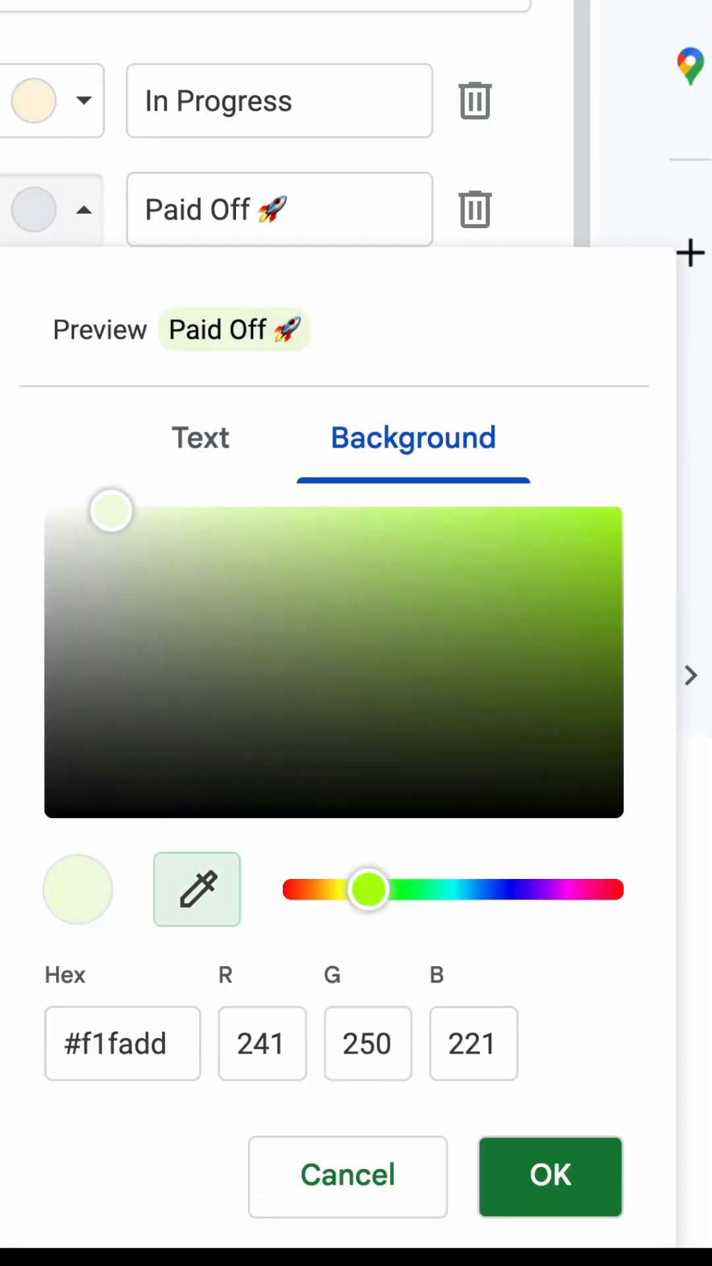
click(551, 1176)
text(=RANK)
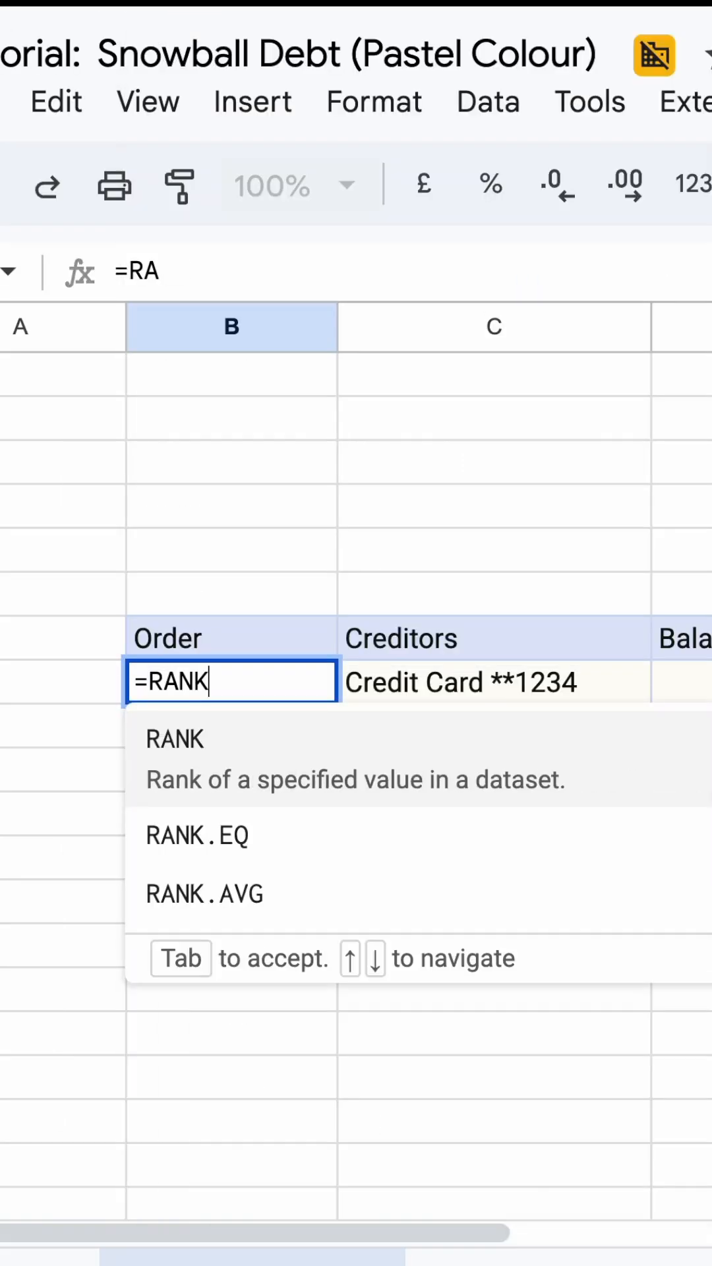
Rank D8 ascending against absolute range $D$8:$D$12 with RANK.EQ in the first Order cell.
text(.)
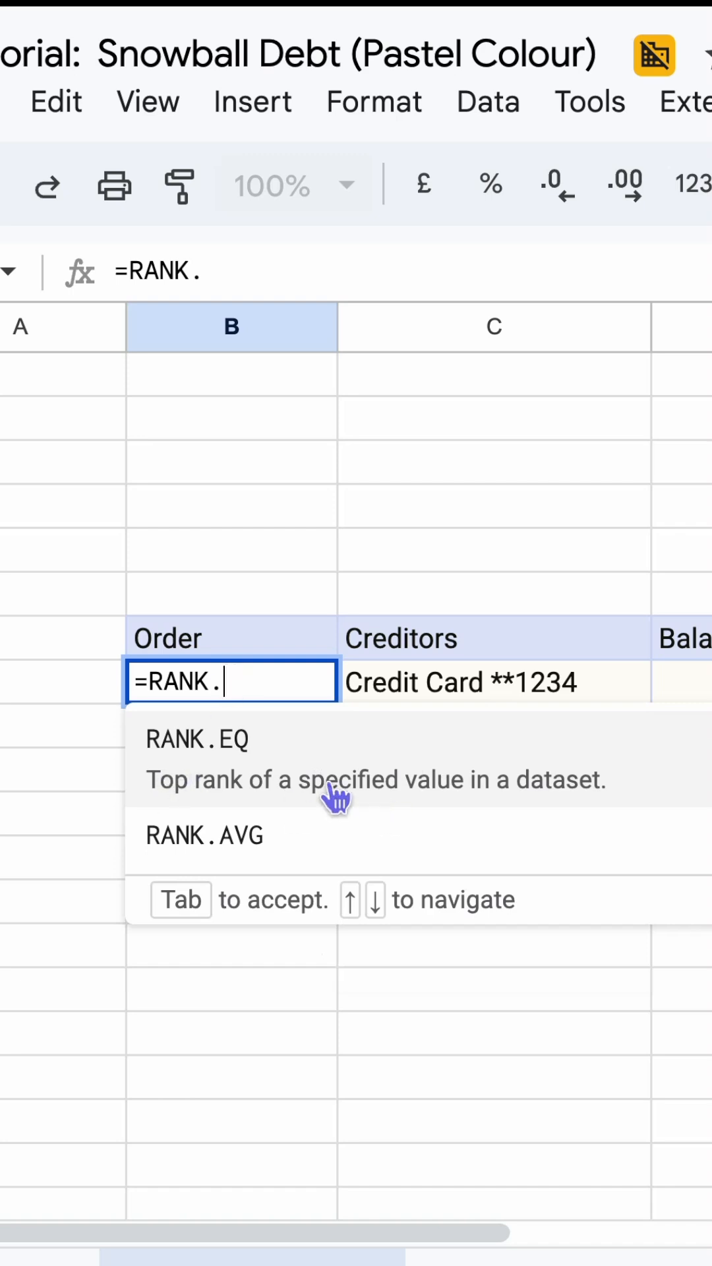
mouse_move(496, 804)
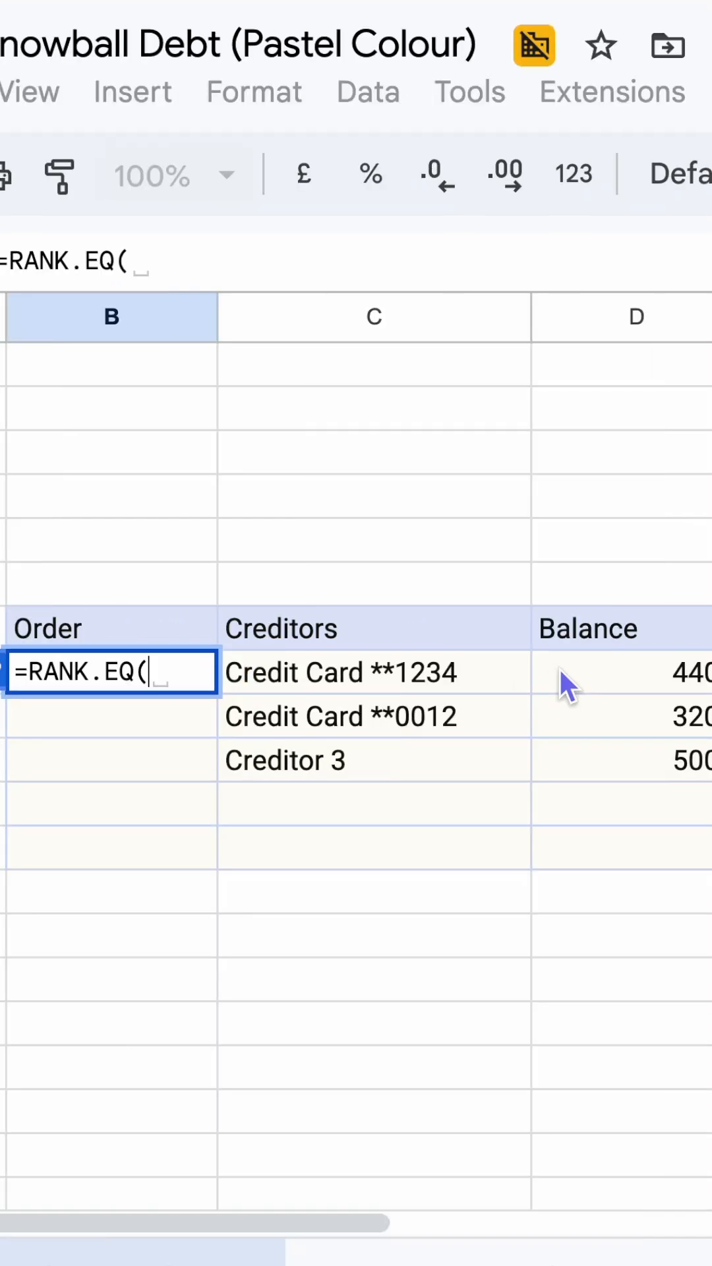
click(614, 673)
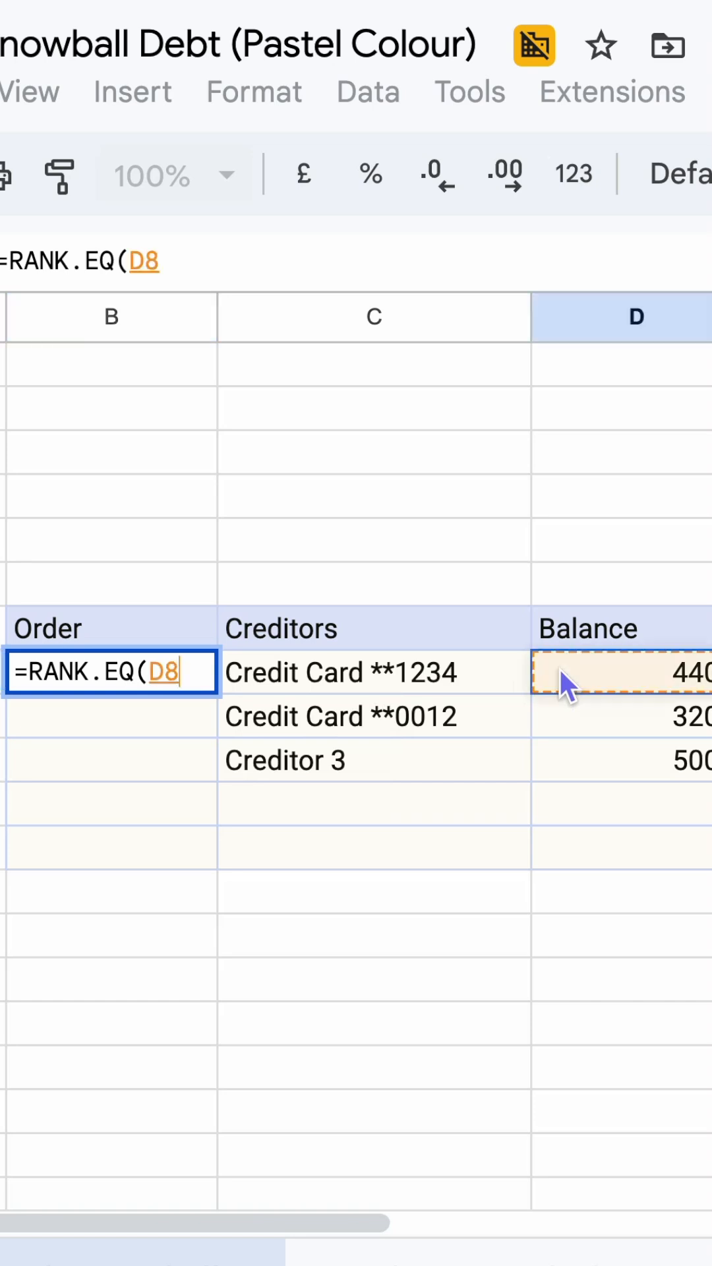
text(,D8:D12)
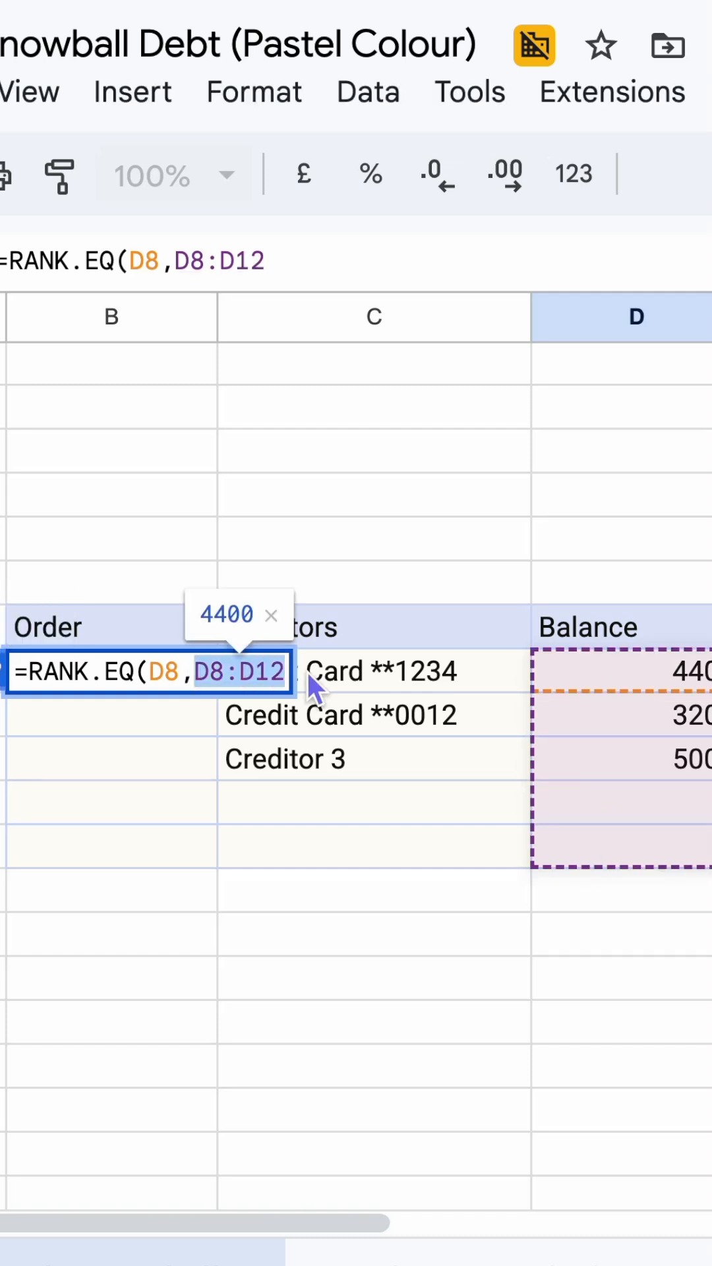
key(F4)
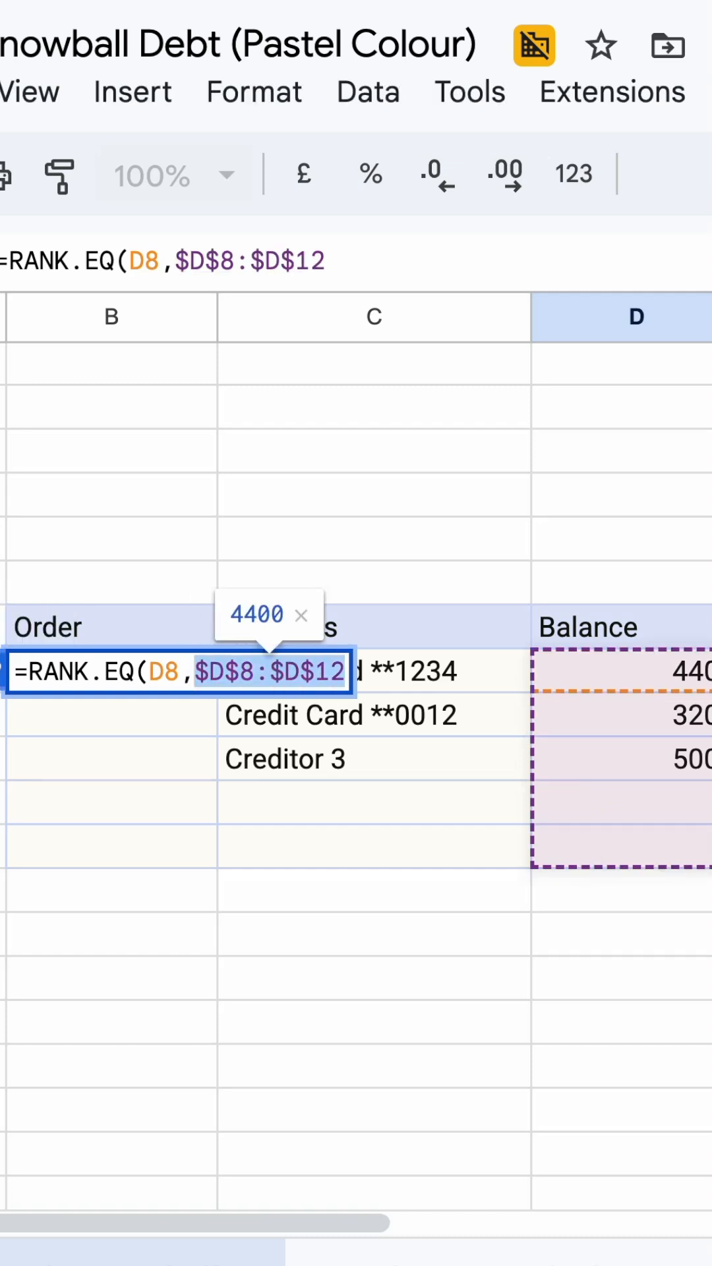
text(, true))
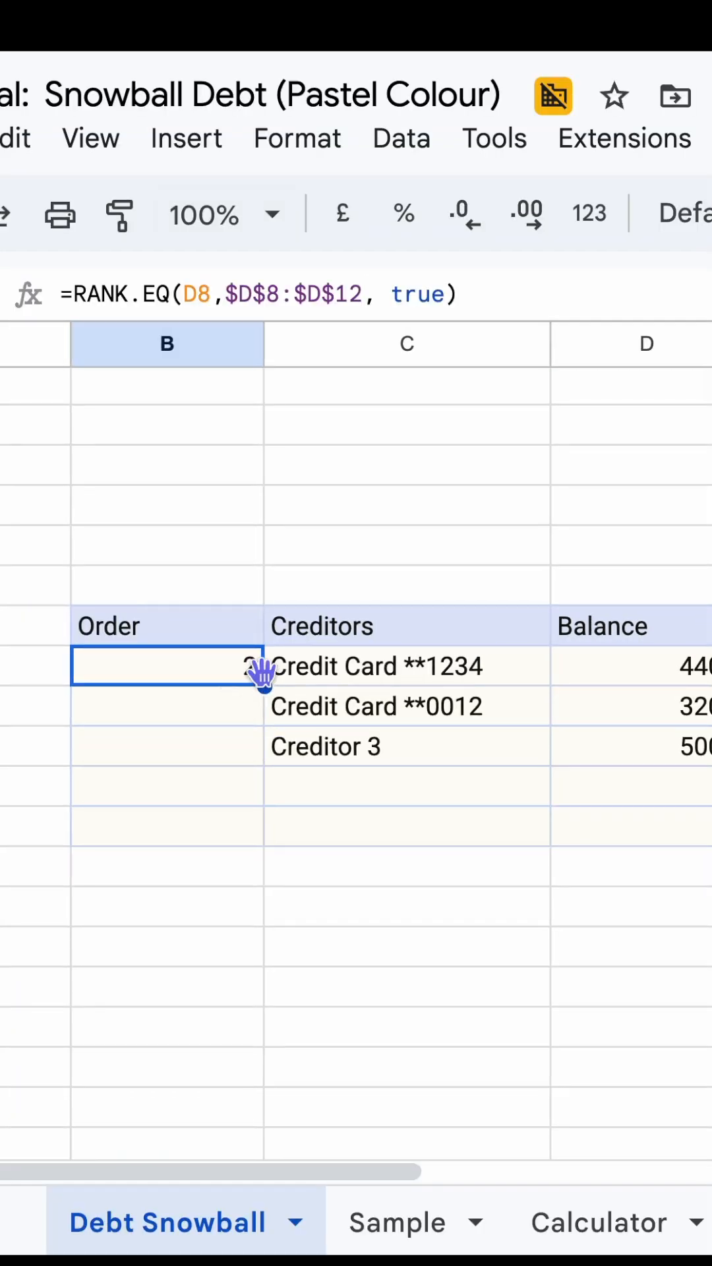
Fill the ranking down the Order column and add Creditor 4 with a 1000 balance.
click(168, 788)
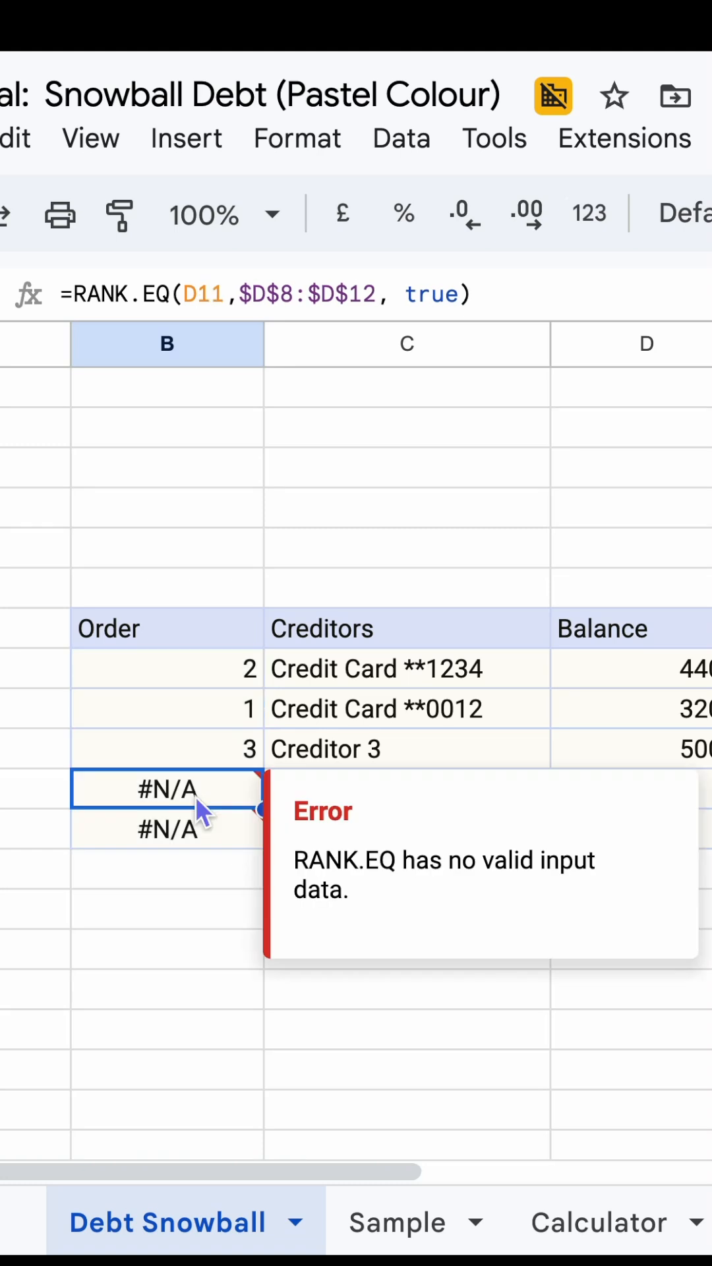
click(406, 791)
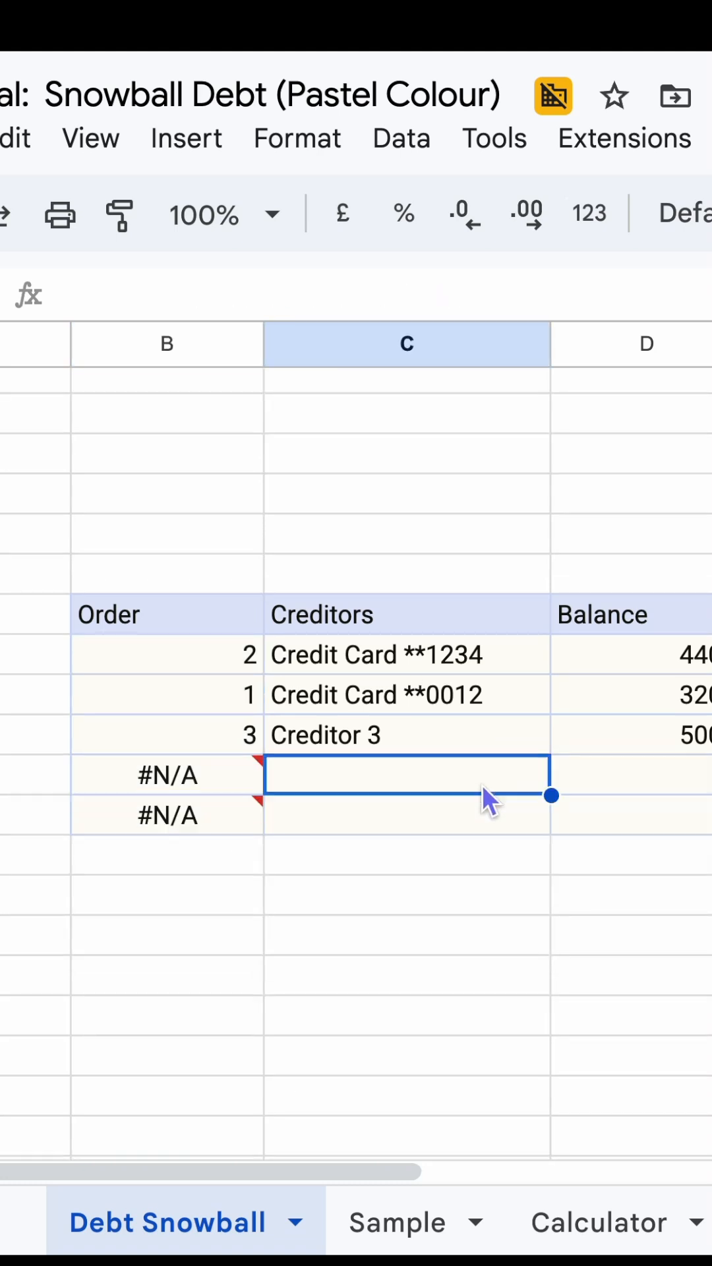
text(Creditor 4)
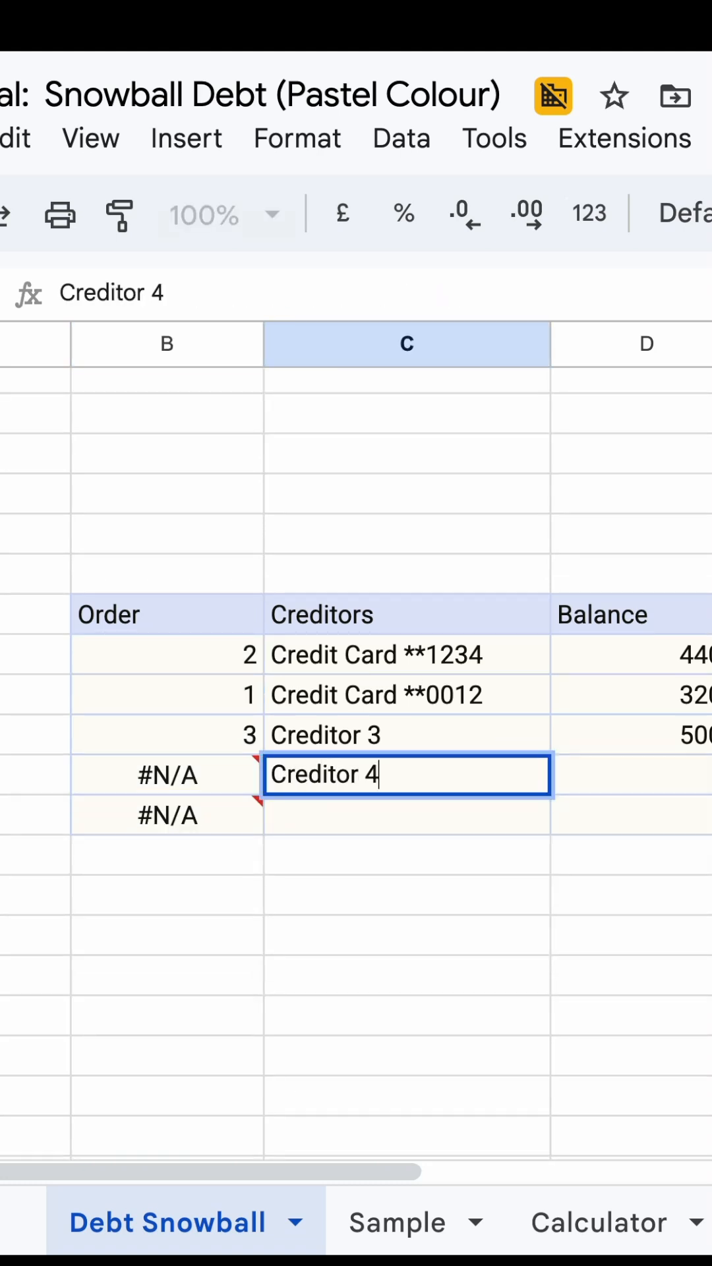
text(1000)
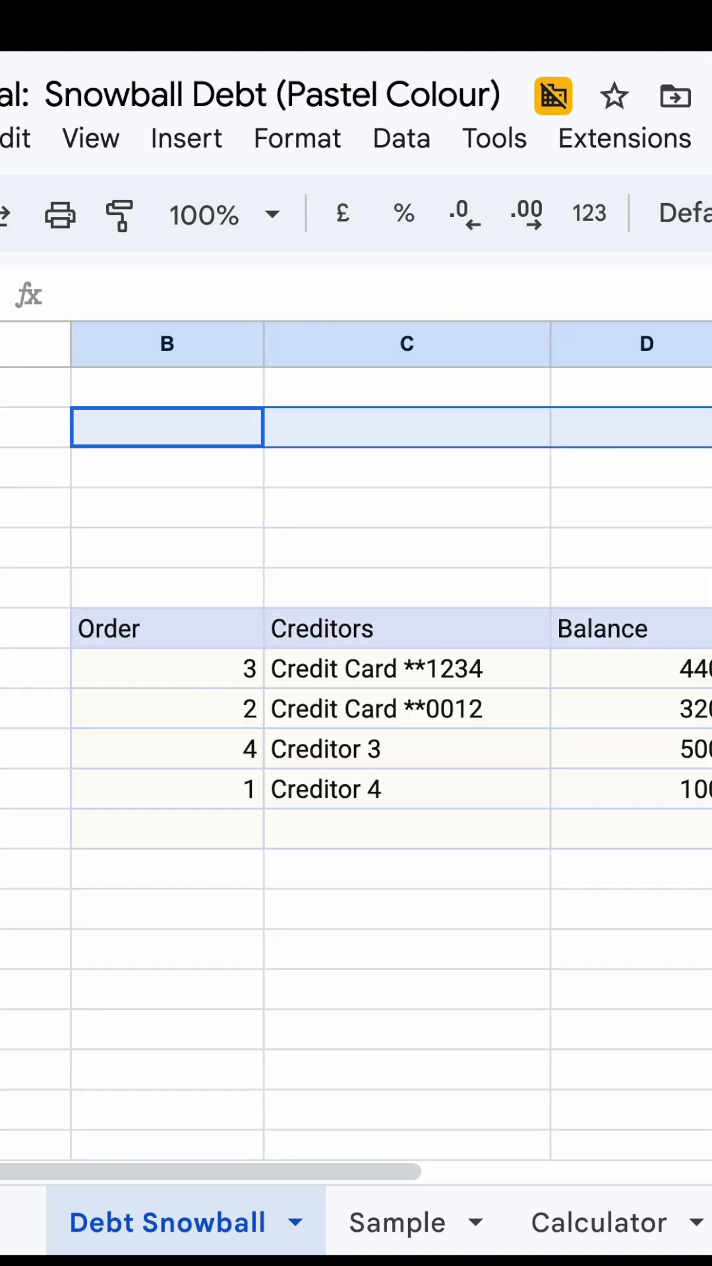
Add the 'Snowball Debt' title above the table and reach the View display options.
text(Snowball Debt)
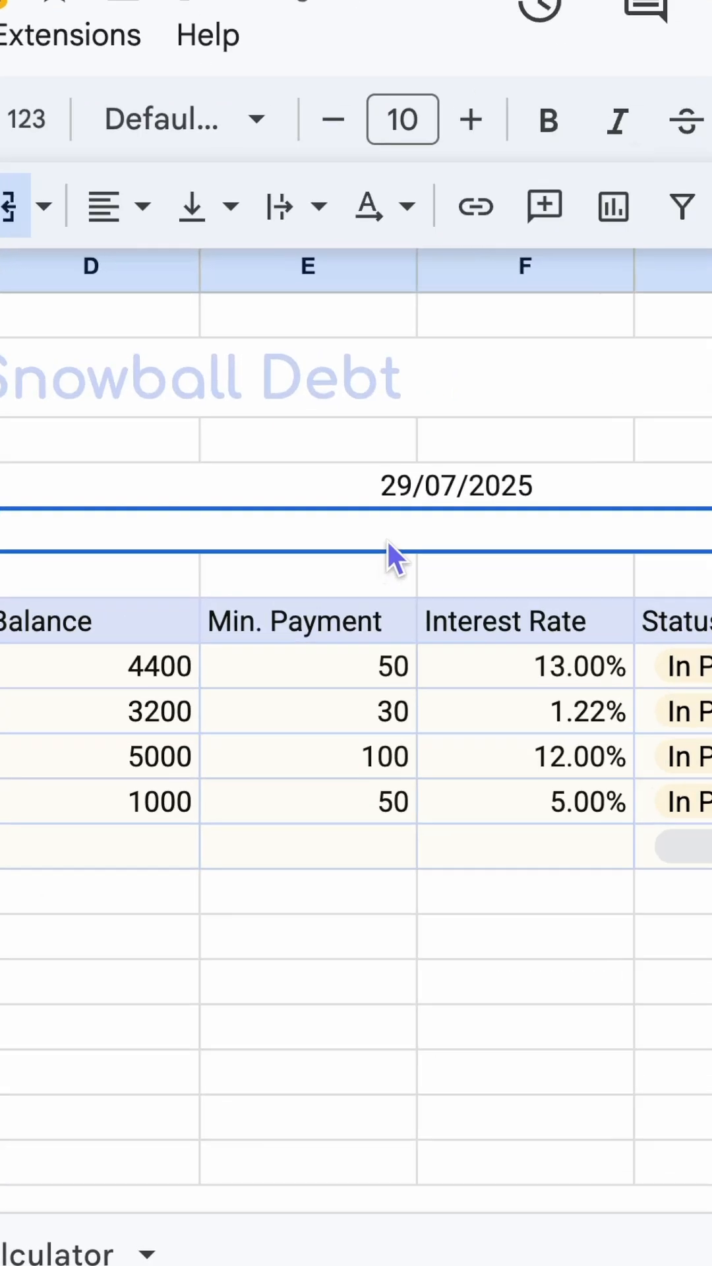
click(99, 108)
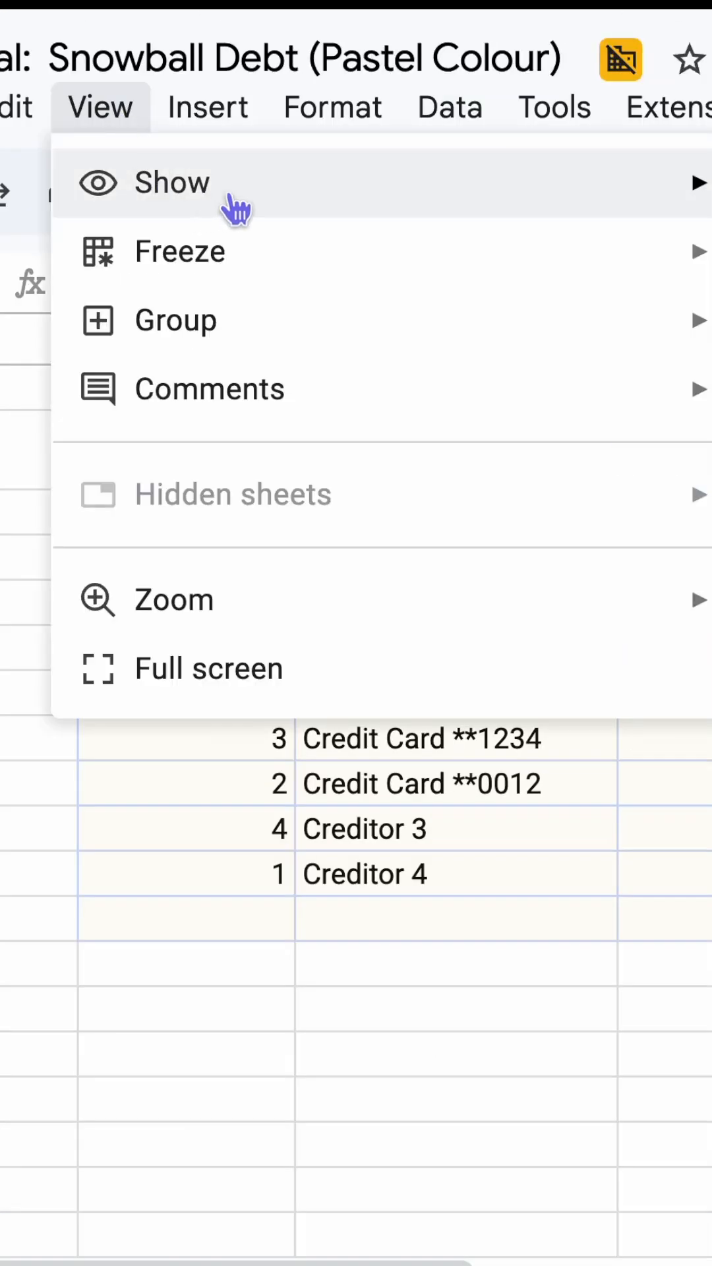